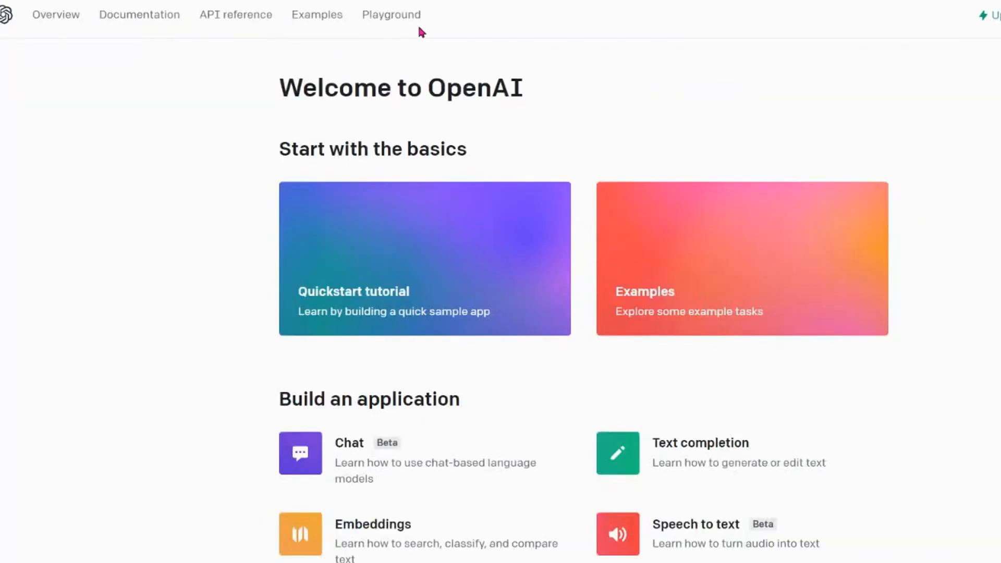
Step: Enter the Playground workspace from the OpenAI welcome page
left_click(391, 15)
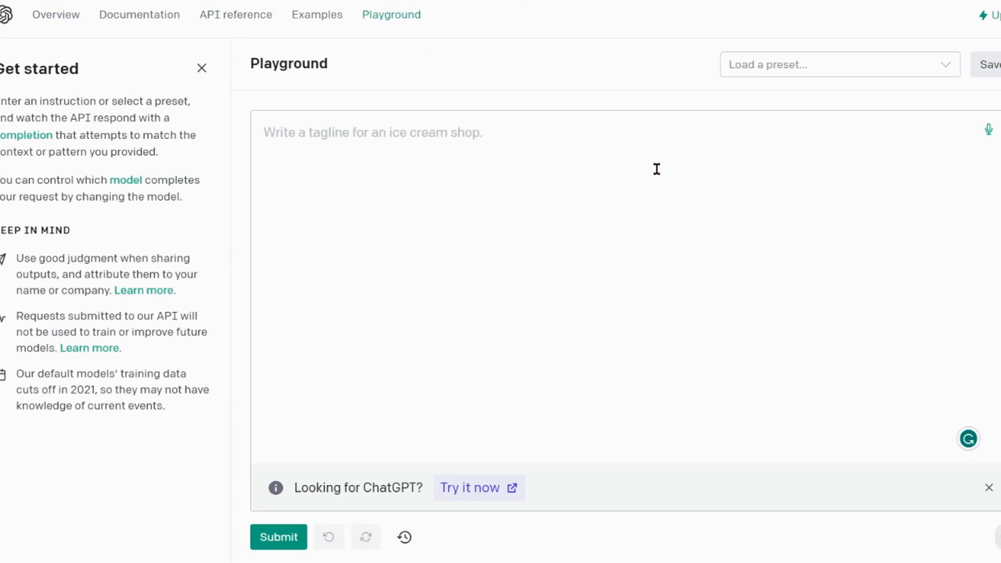
mouse_move(925, 142)
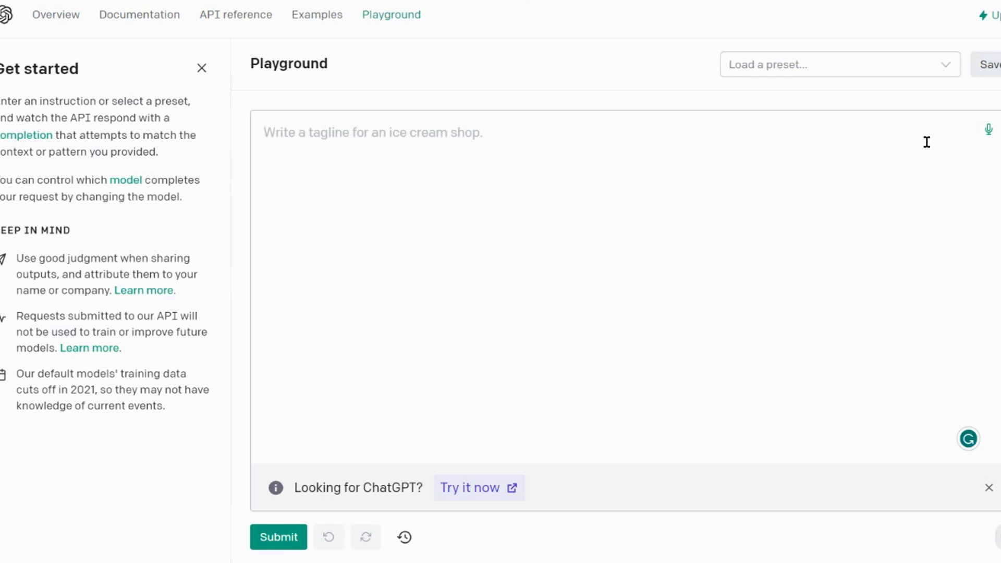
mouse_move(989, 132)
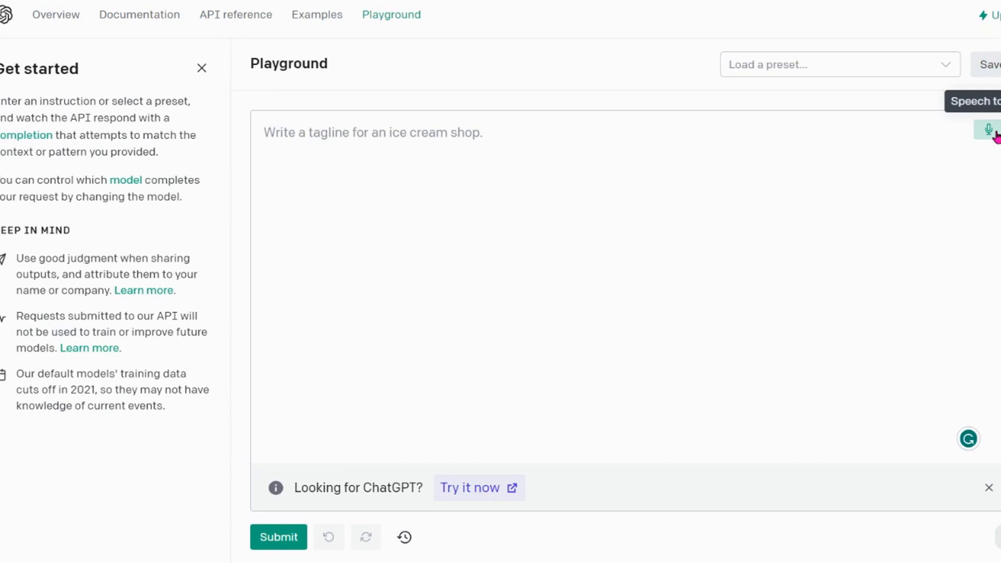
left_click(987, 133)
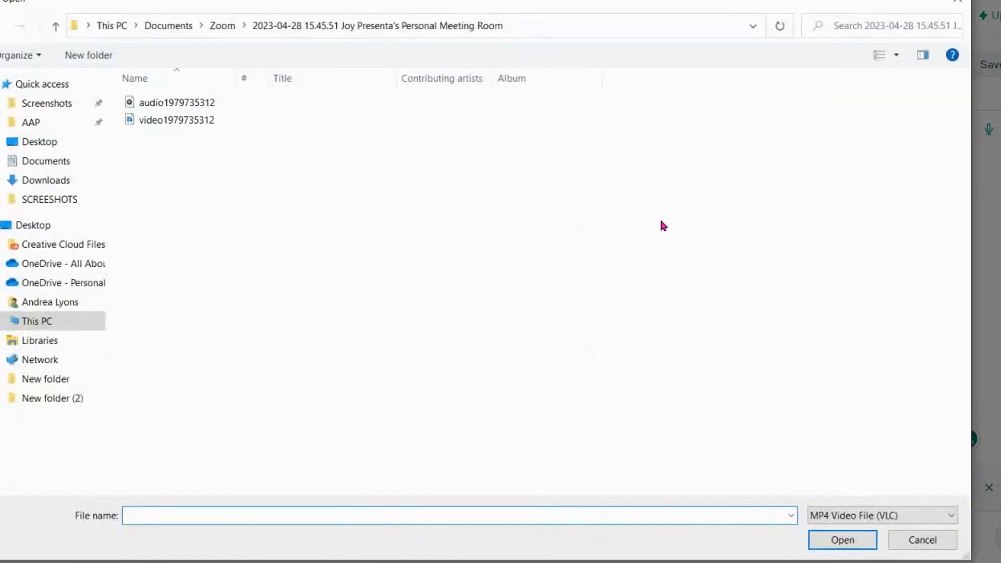
left_click(177, 102)
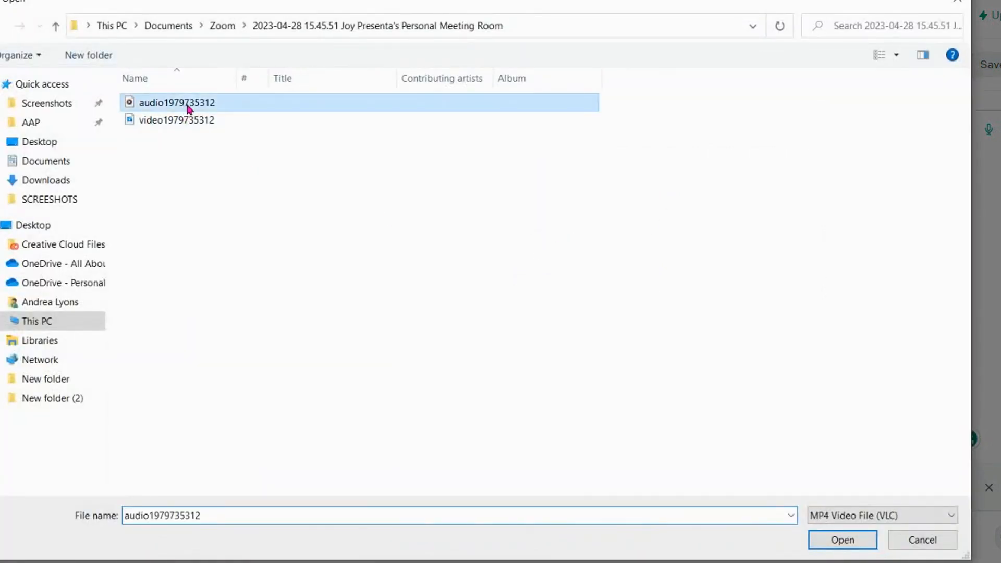
left_click(842, 539)
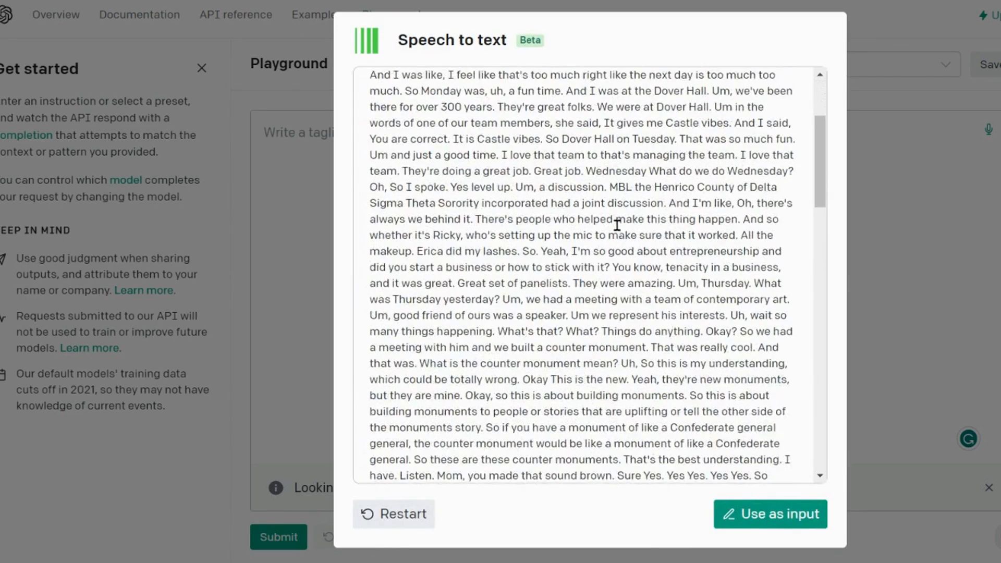
Step: Review the transcript and use it as input so it fills the prompt area
scroll("down", 3)
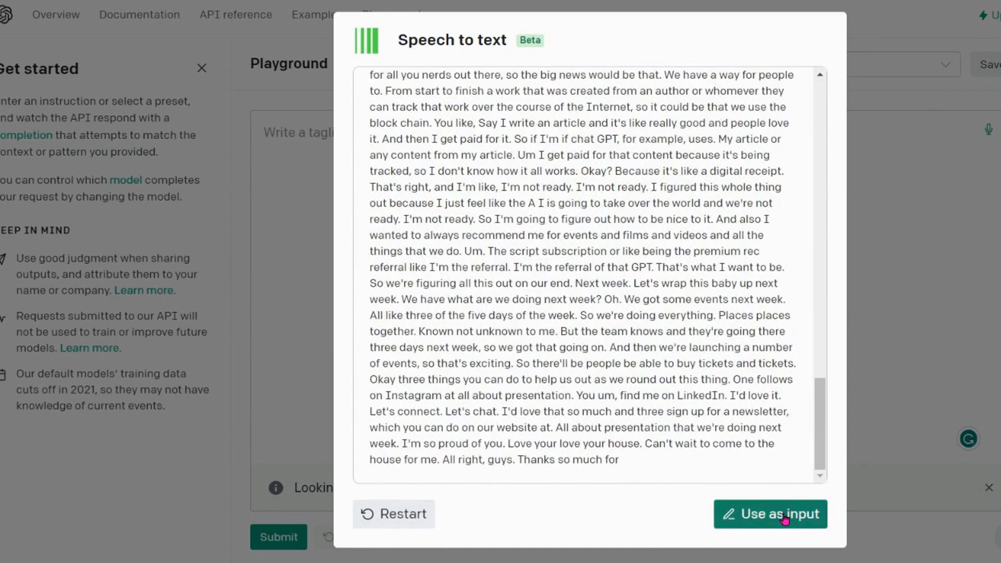
left_click(770, 514)
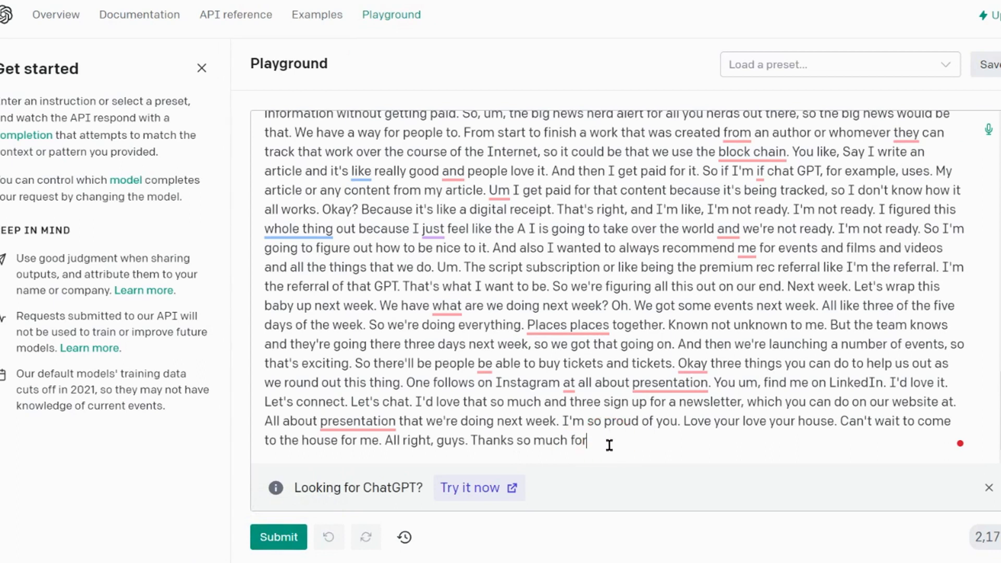
Step: Submit the transcript twice, getting 'having me. I'm out.' then a stop-sequence warning
left_click(277, 536)
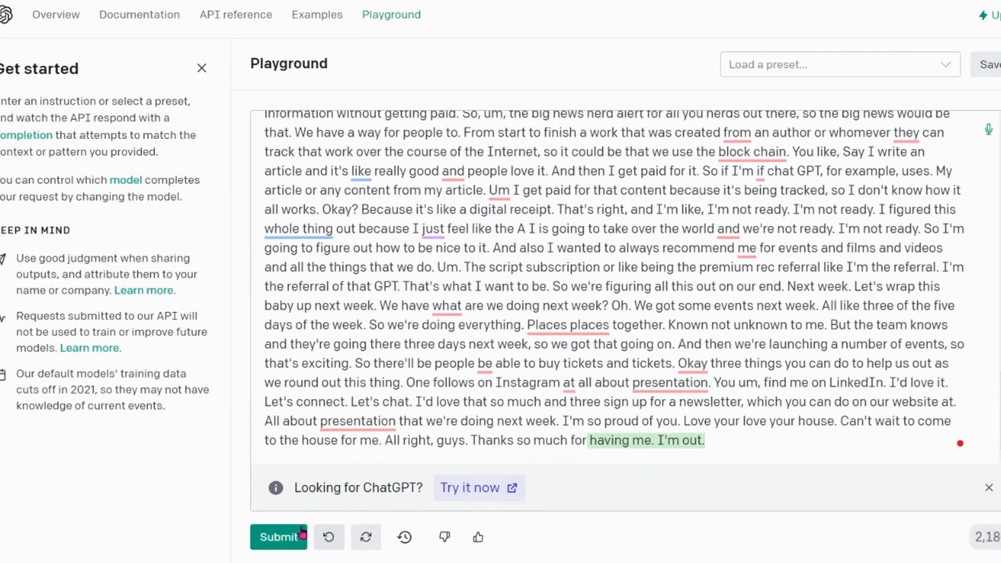
left_click(278, 536)
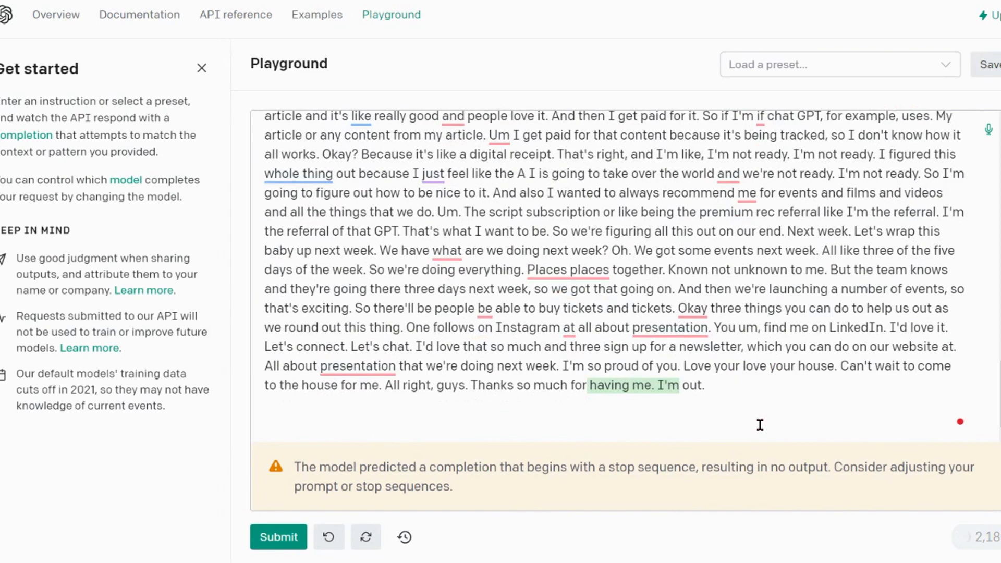
Step: Add 'Summarize the content above' and generate a summary of the week's activities
type("Summar")
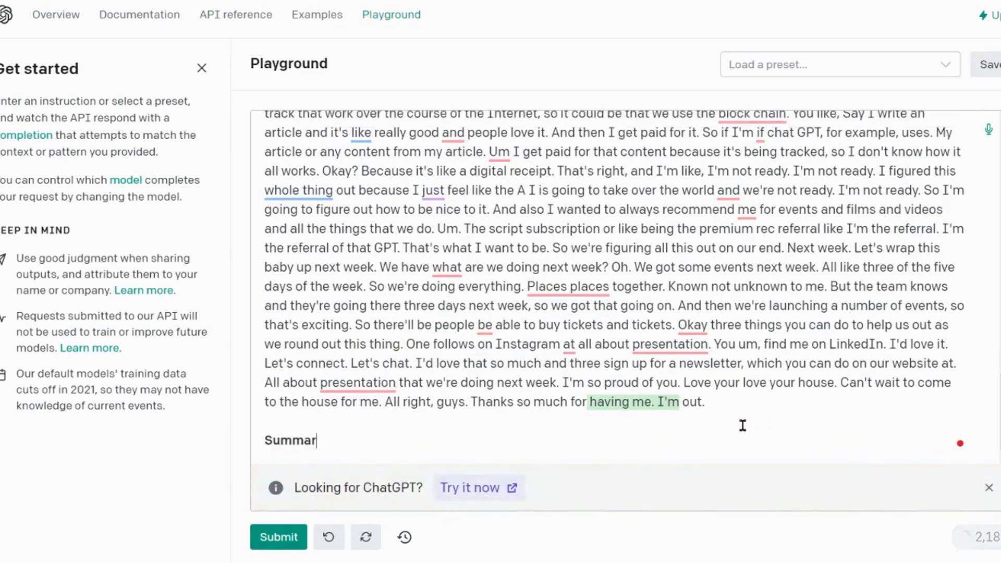
type("ize the content above")
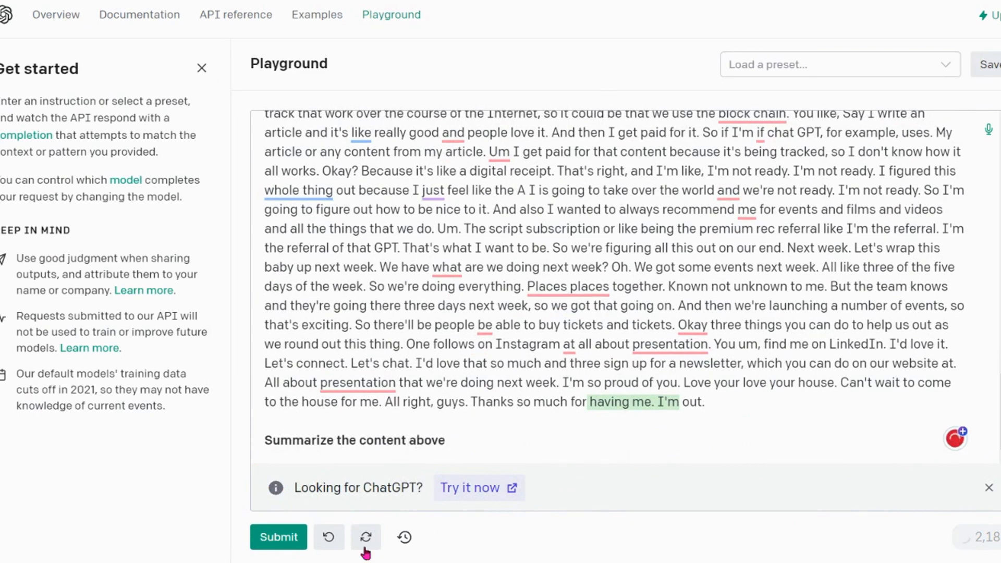
left_click(278, 536)
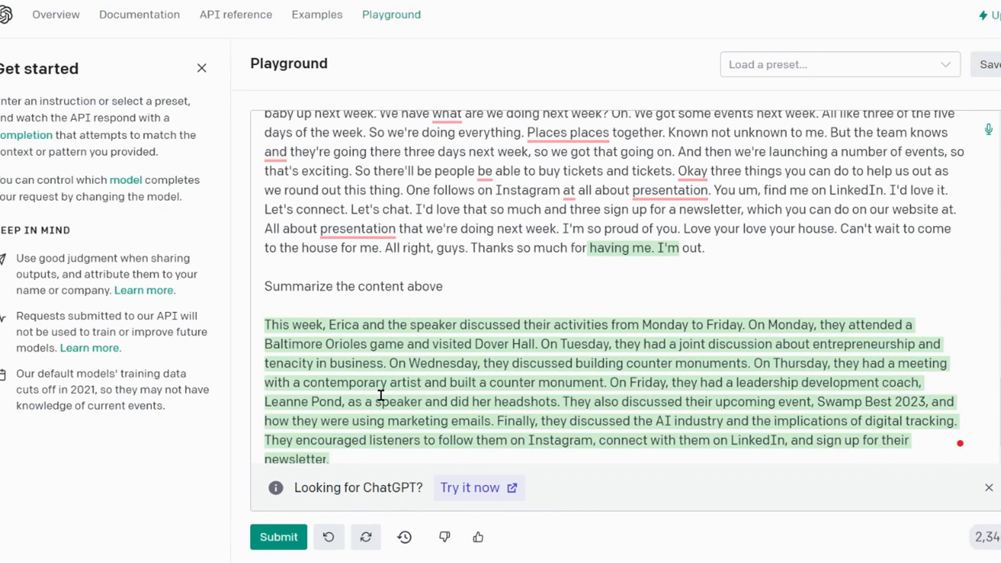
mouse_move(451, 325)
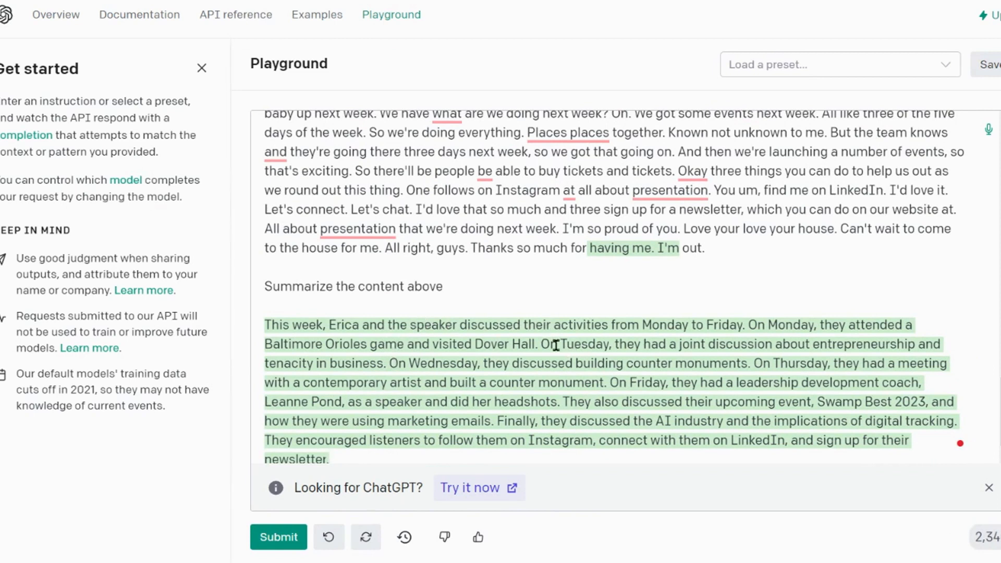
left_click_drag(555, 325, 744, 325)
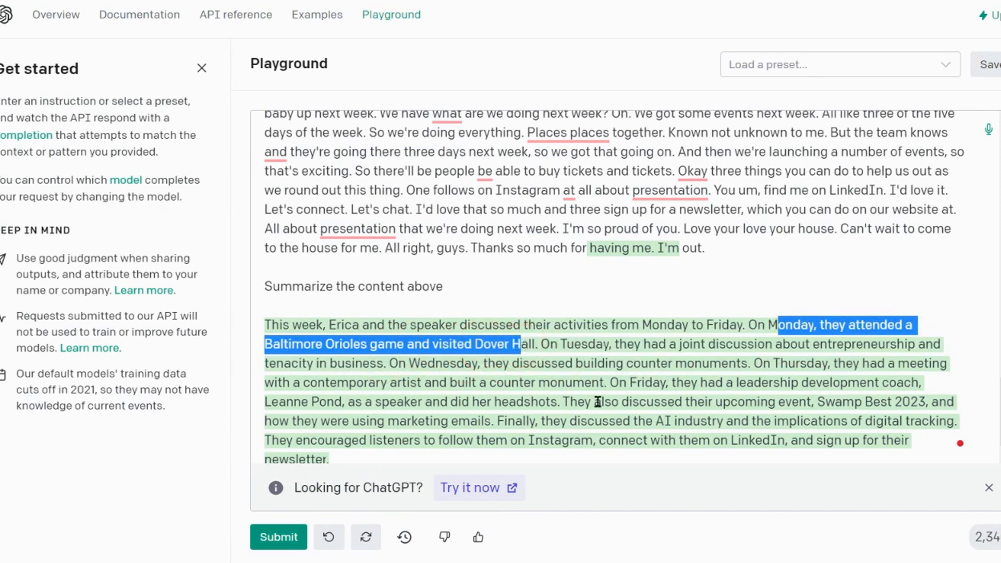
mouse_move(460, 368)
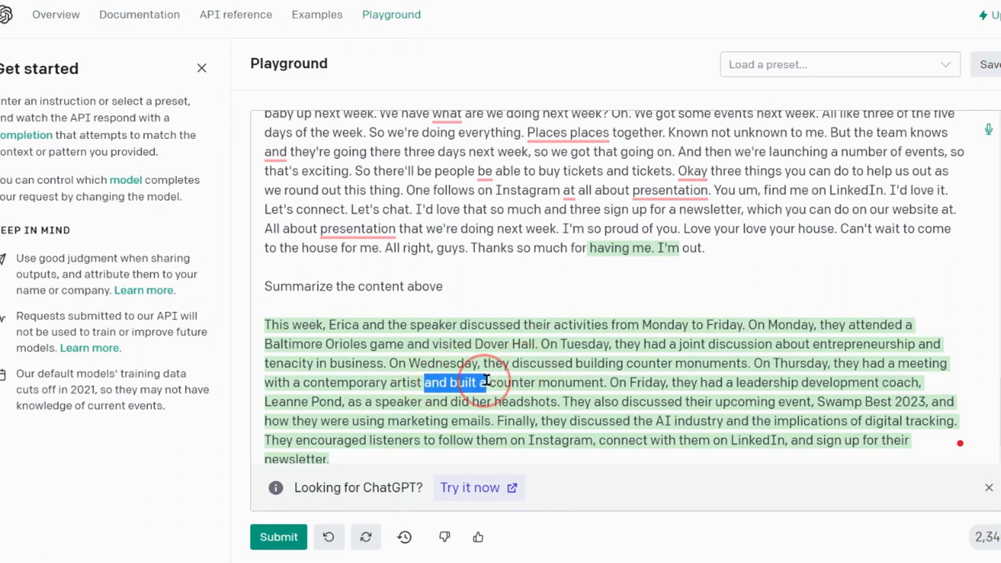
left_click_drag(447, 383, 522, 383)
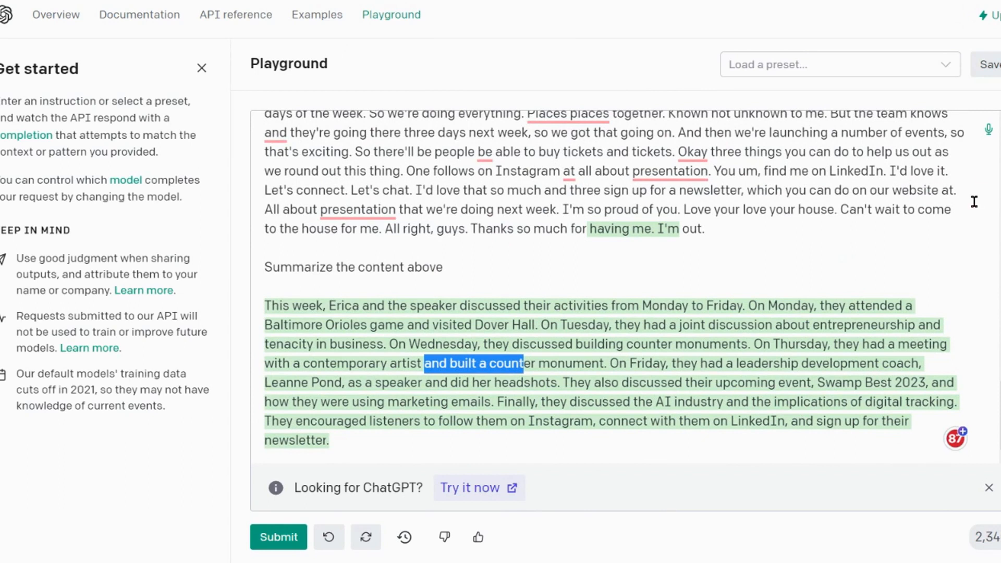
mouse_move(411, 439)
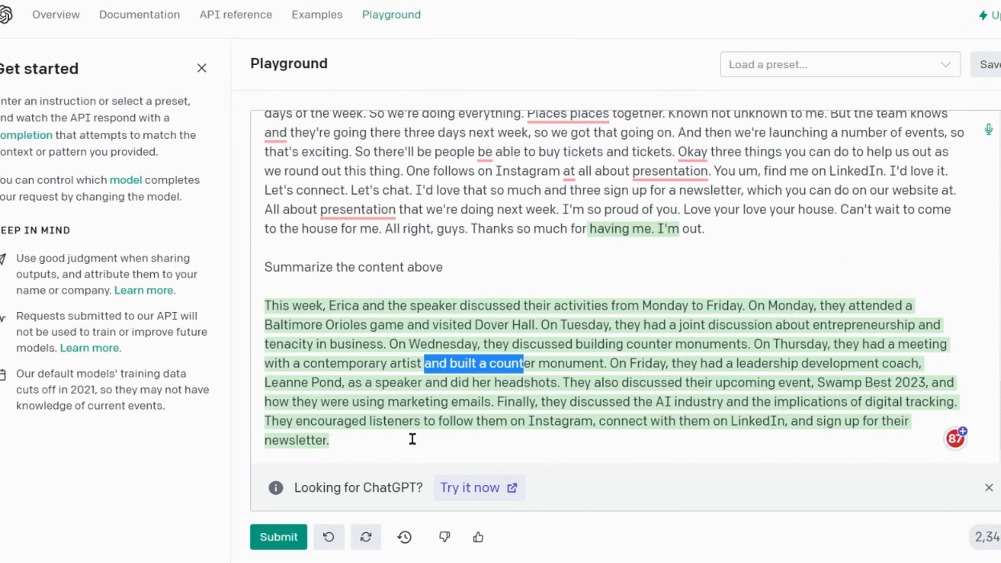